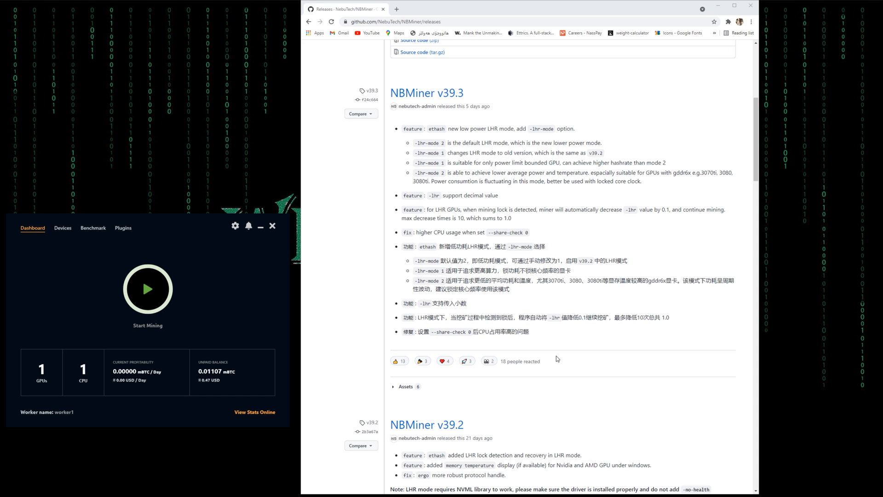
pyautogui.scroll(3)
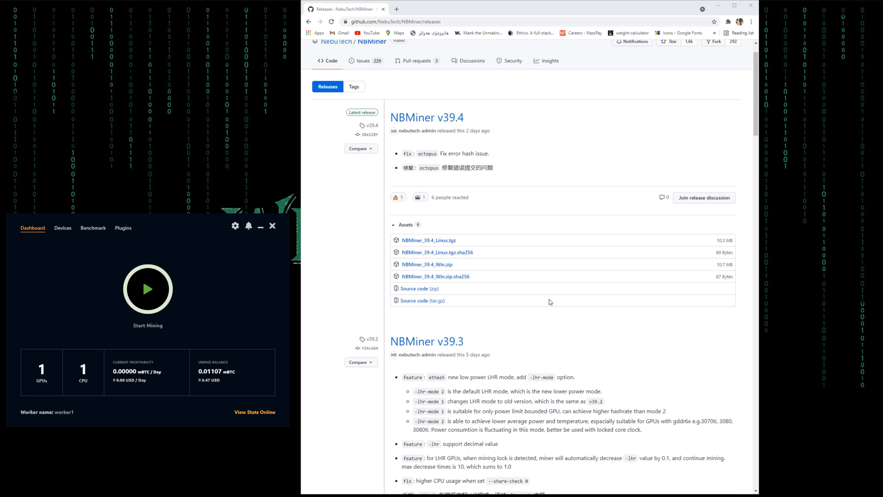
pyautogui.moveTo(622, 333)
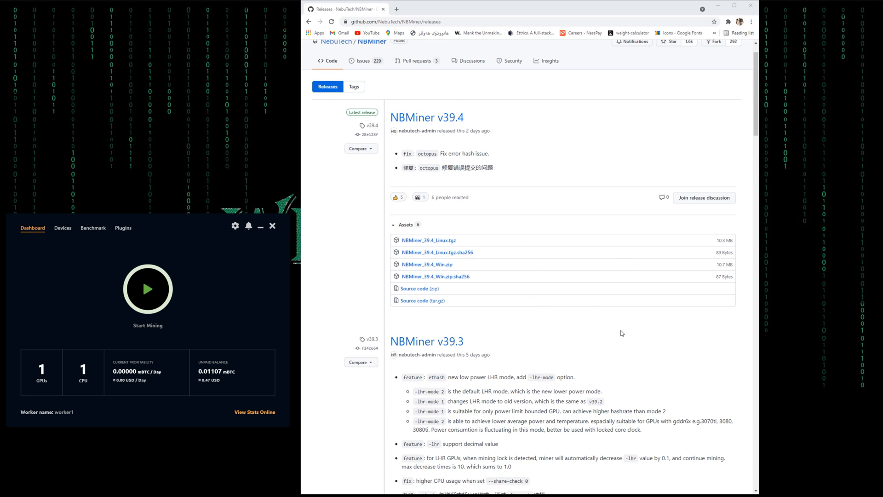
pyautogui.moveTo(546, 385)
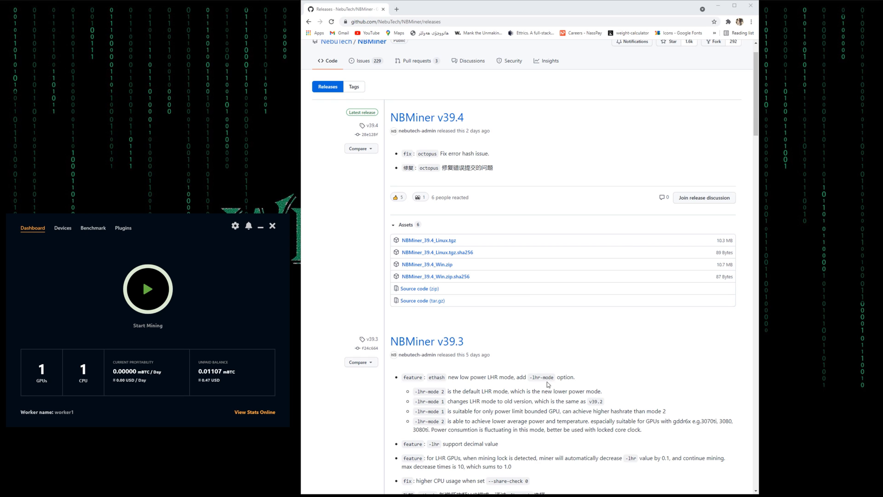
pyautogui.scroll(-3)
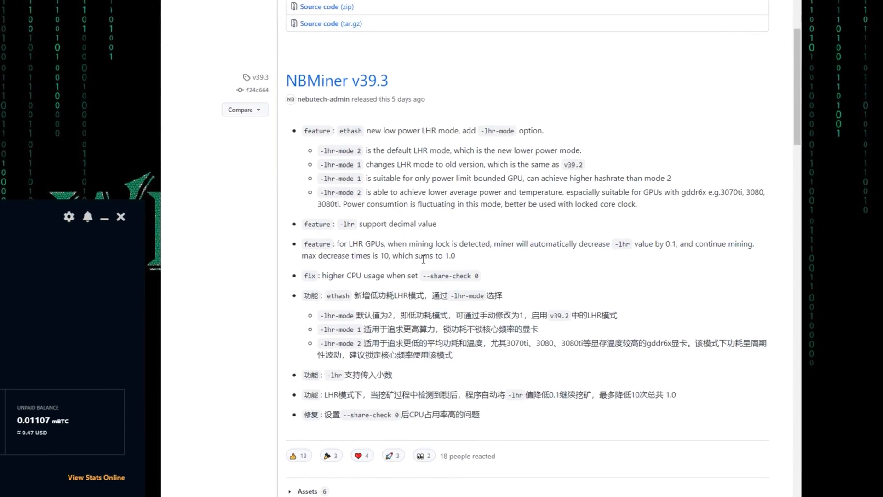
pyautogui.scroll(-3)
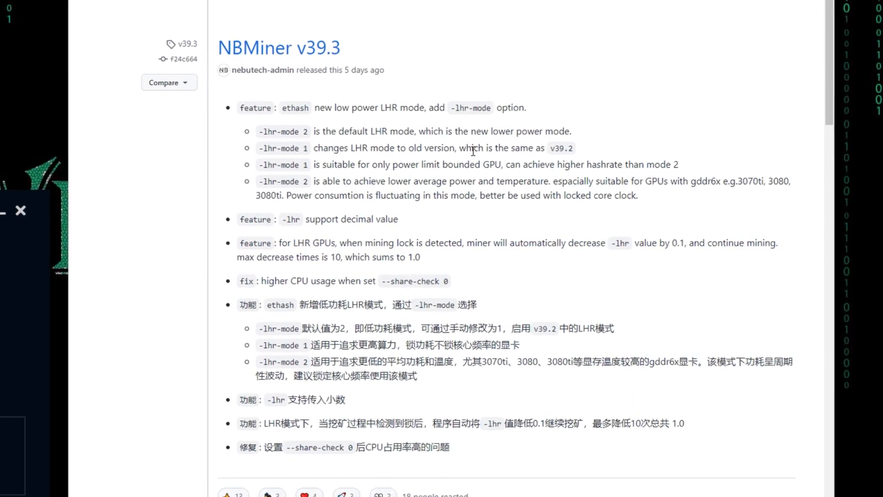
pyautogui.scroll(-3)
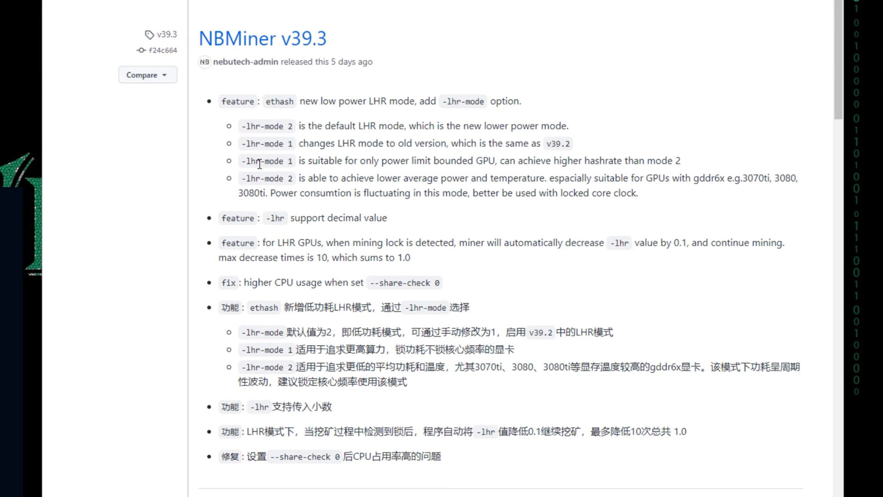
pyautogui.moveTo(247, 127)
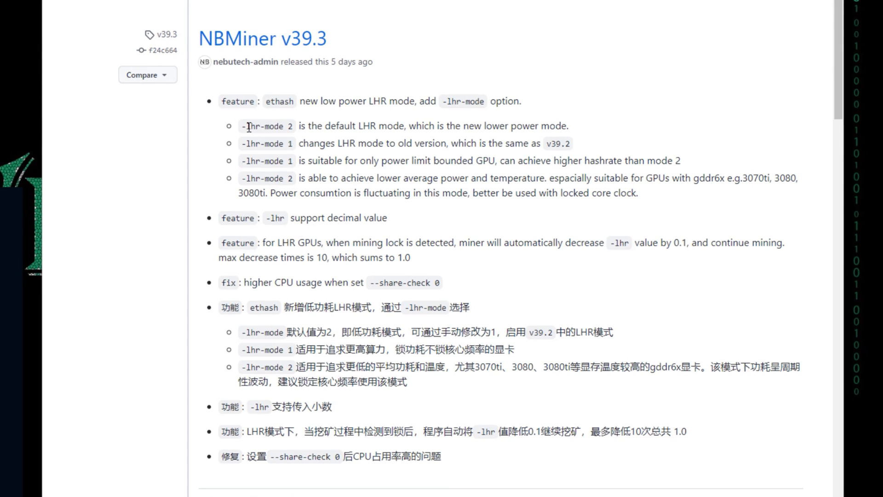
pyautogui.doubleClick(267, 127)
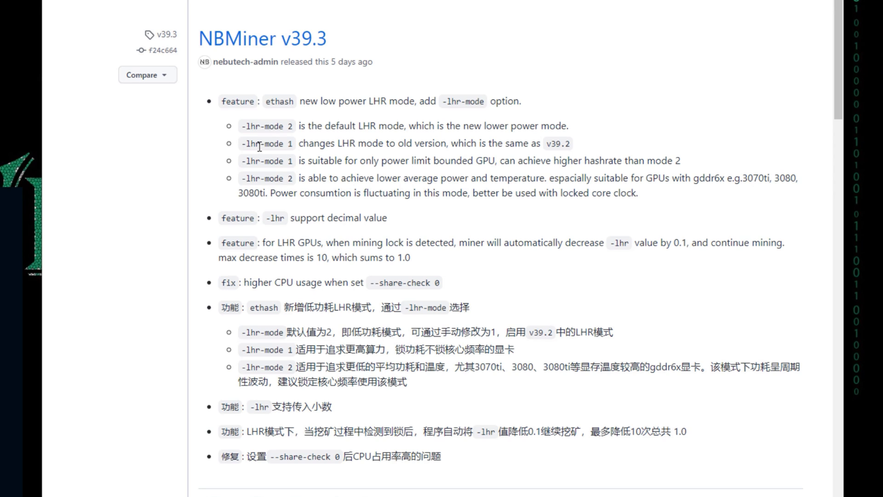
pyautogui.doubleClick(250, 144)
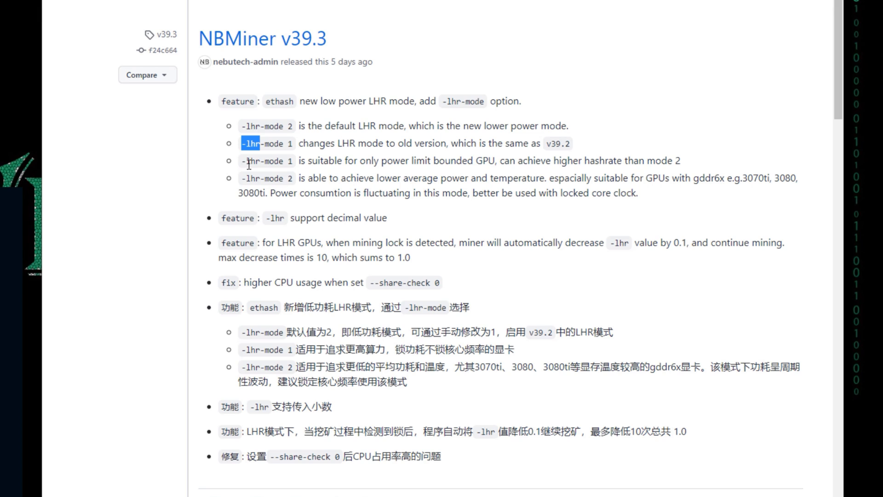
pyautogui.moveTo(293, 136)
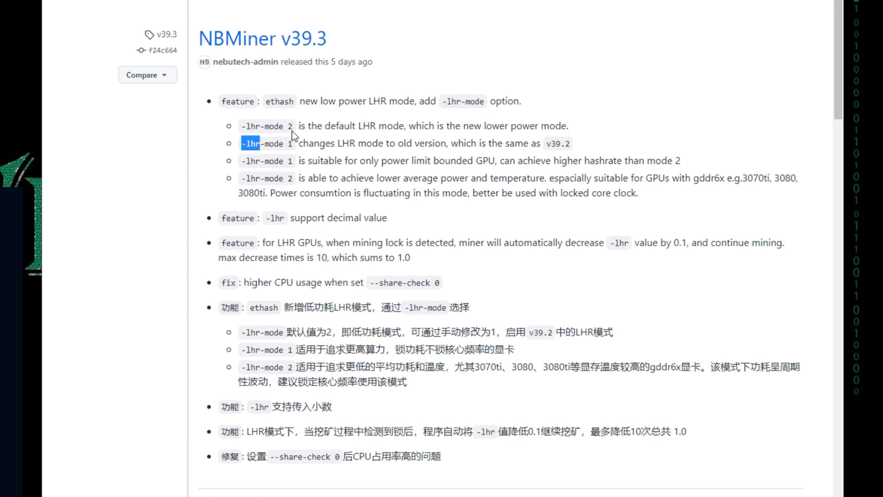
pyautogui.doubleClick(268, 126)
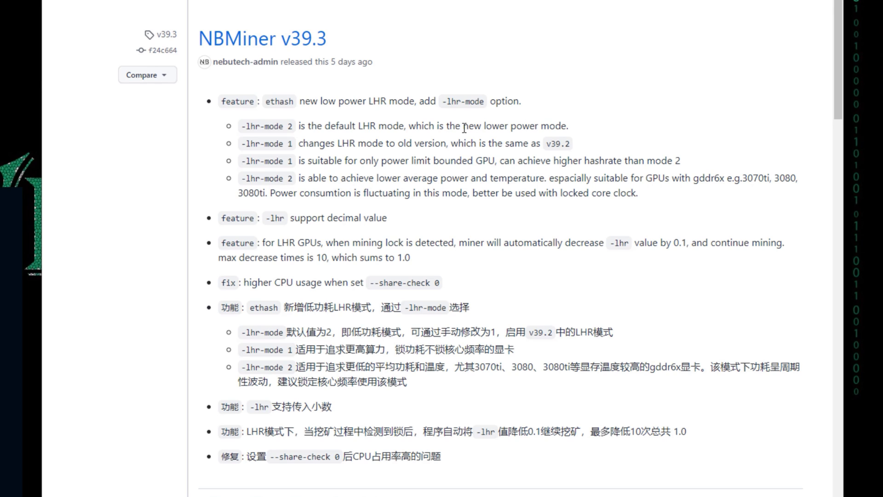
pyautogui.moveTo(482, 126); pyautogui.dragTo(534, 126)
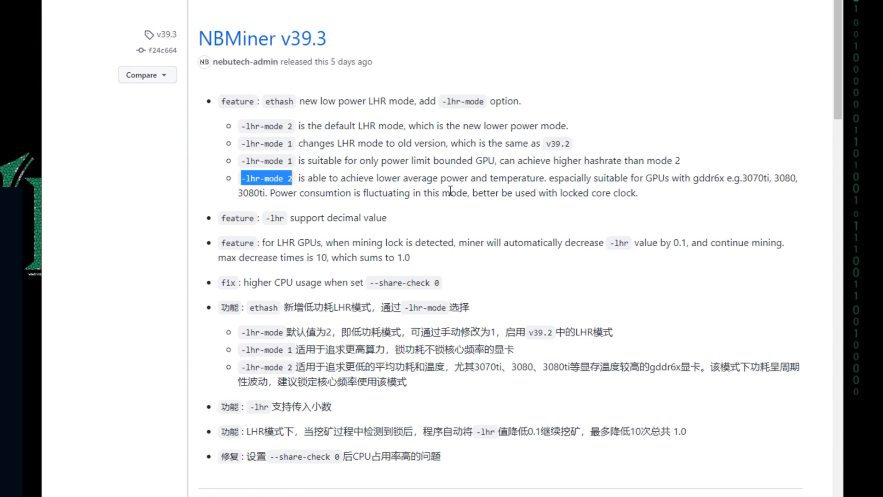
pyautogui.moveTo(545, 187)
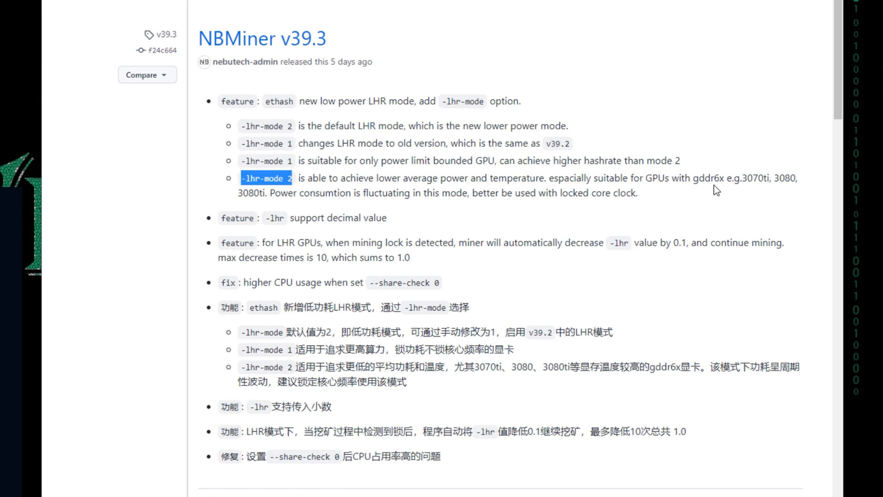
pyautogui.moveTo(744, 192)
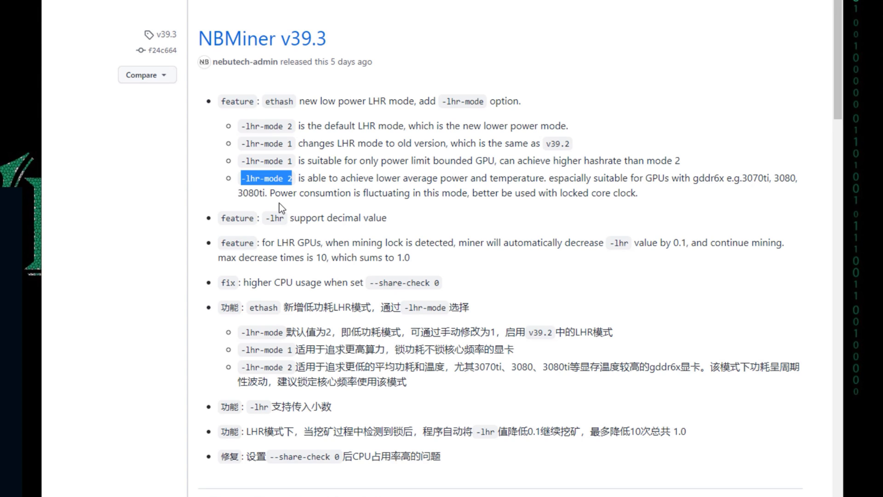
pyautogui.moveTo(305, 198)
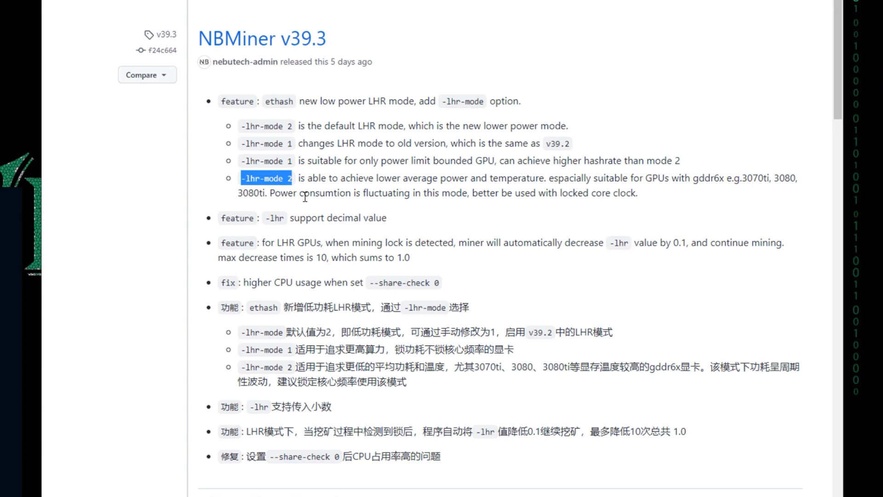
pyautogui.moveTo(449, 204)
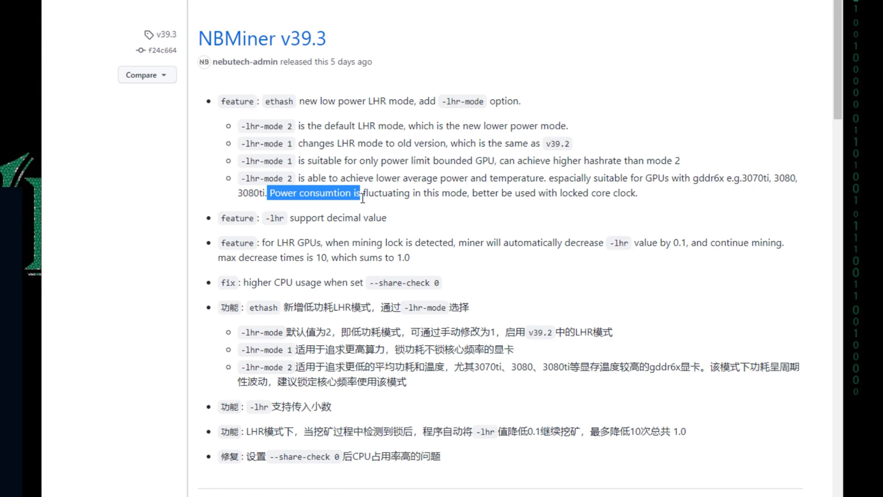
pyautogui.moveTo(361, 193); pyautogui.dragTo(456, 194)
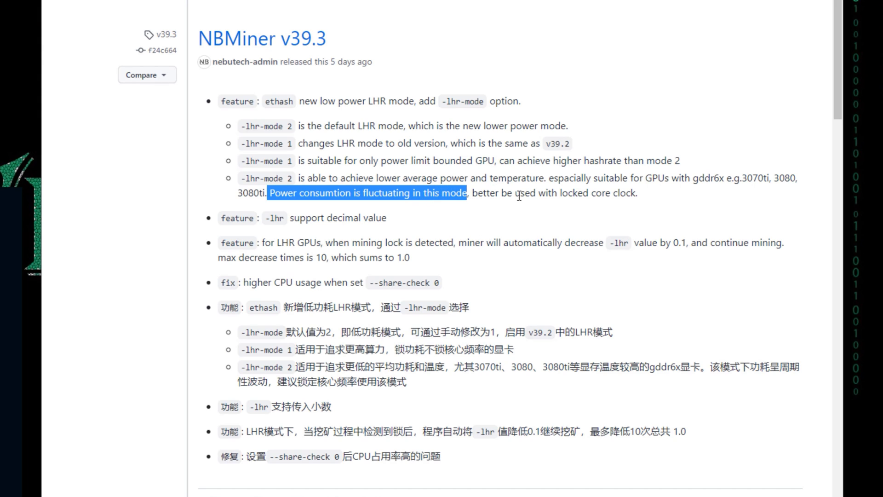
pyautogui.moveTo(613, 205)
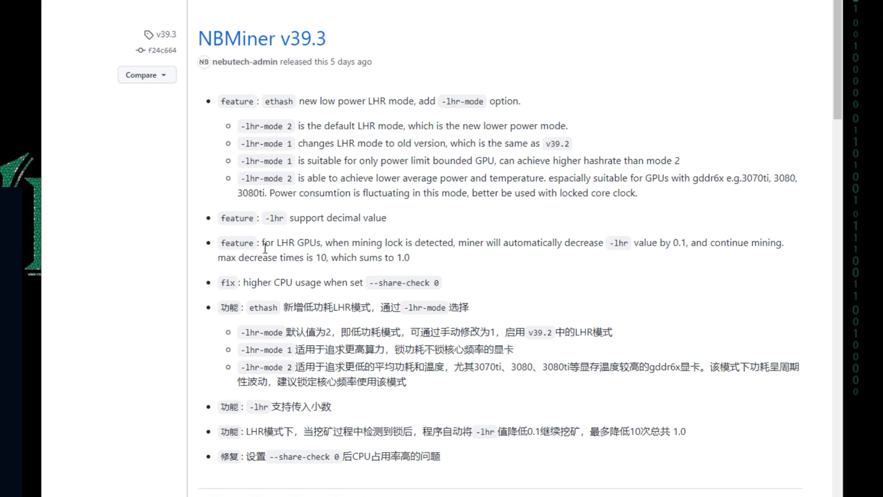
pyautogui.moveTo(325, 237)
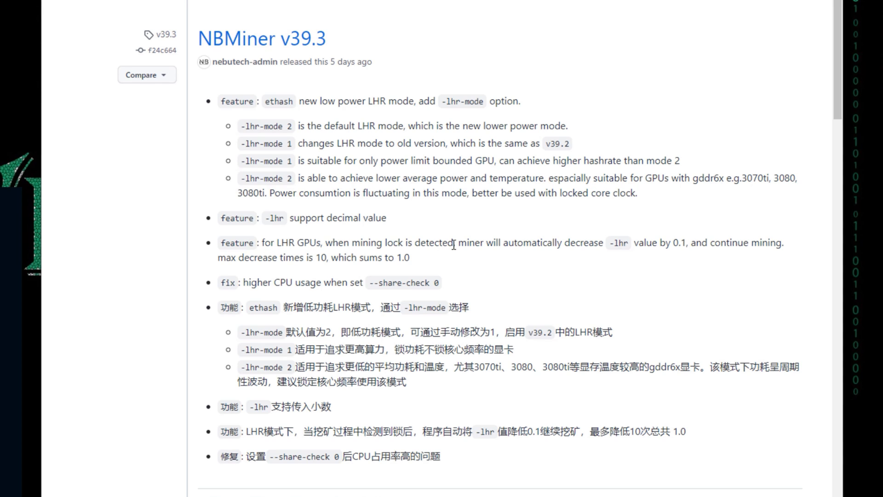
pyautogui.moveTo(325, 242); pyautogui.dragTo(453, 242)
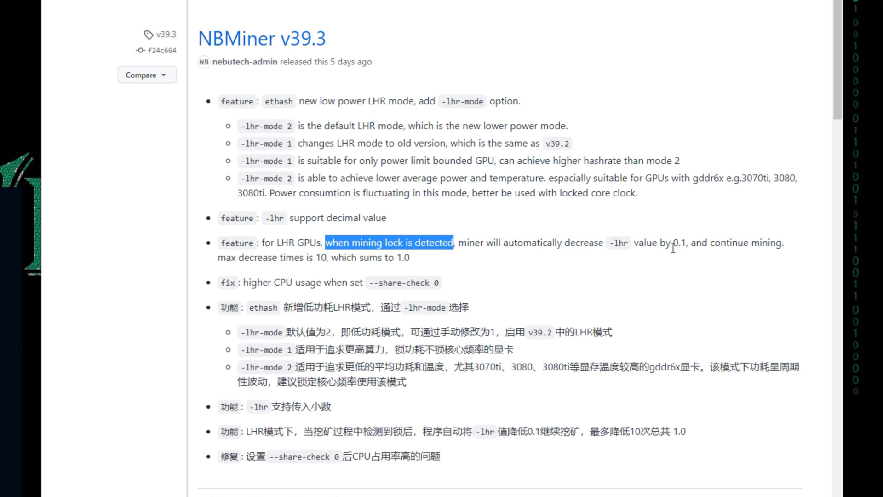
pyautogui.click(682, 297)
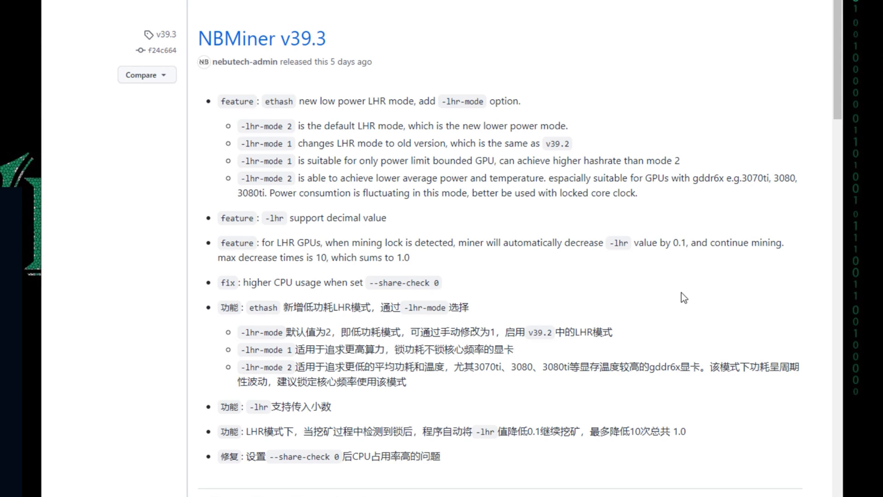
pyautogui.moveTo(684, 297)
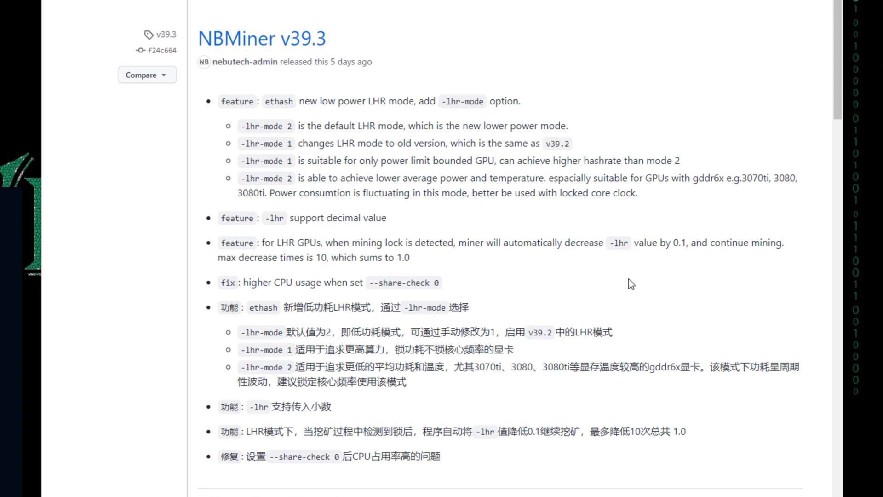
pyautogui.moveTo(405, 255)
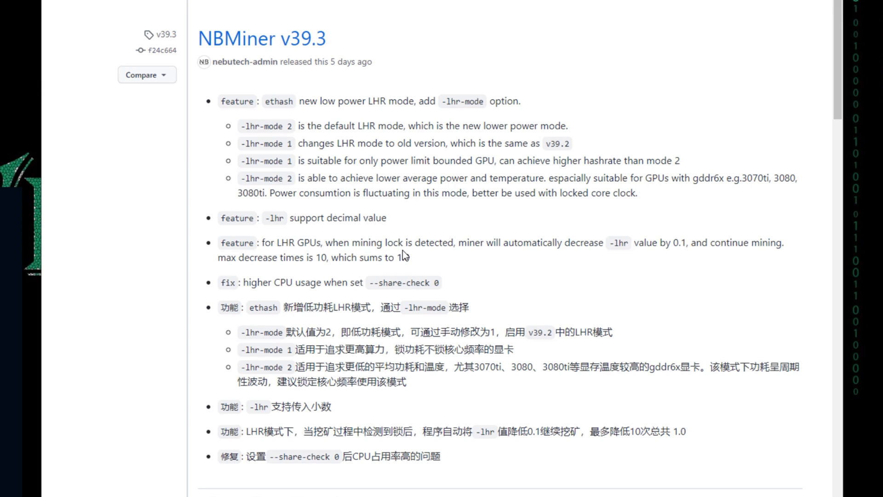
pyautogui.moveTo(429, 247)
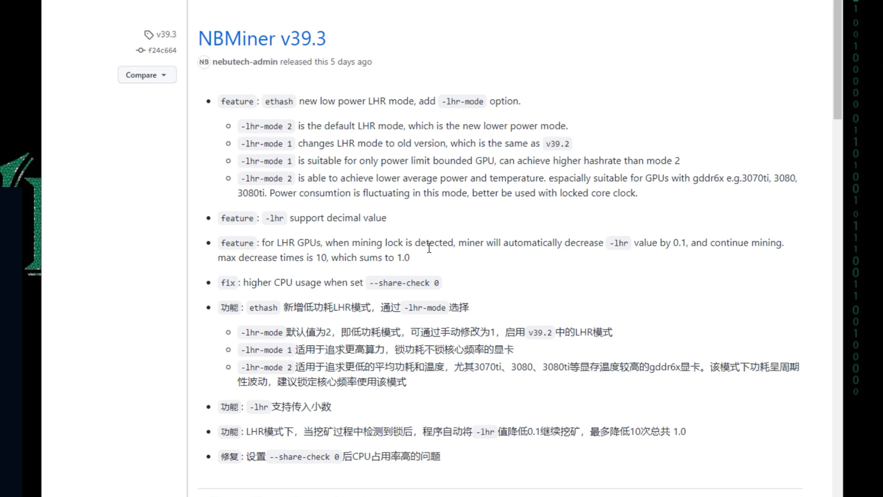
pyautogui.moveTo(471, 260)
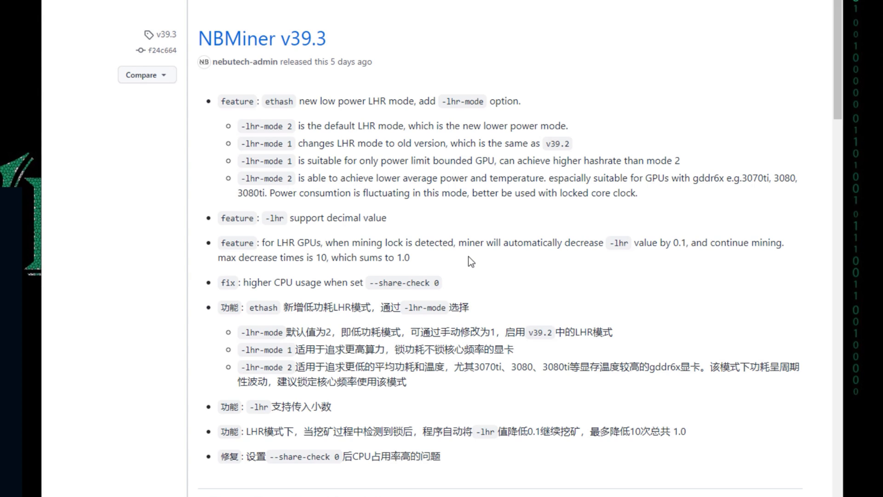
pyautogui.moveTo(358, 240)
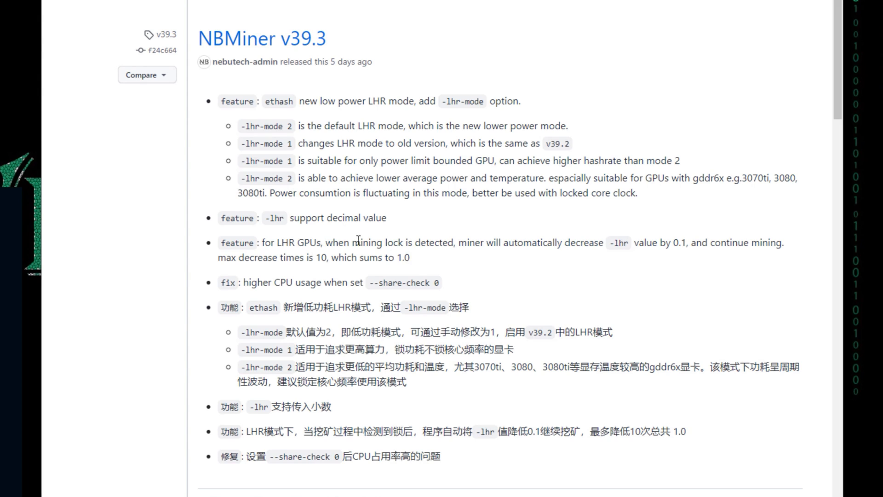
pyautogui.moveTo(637, 255)
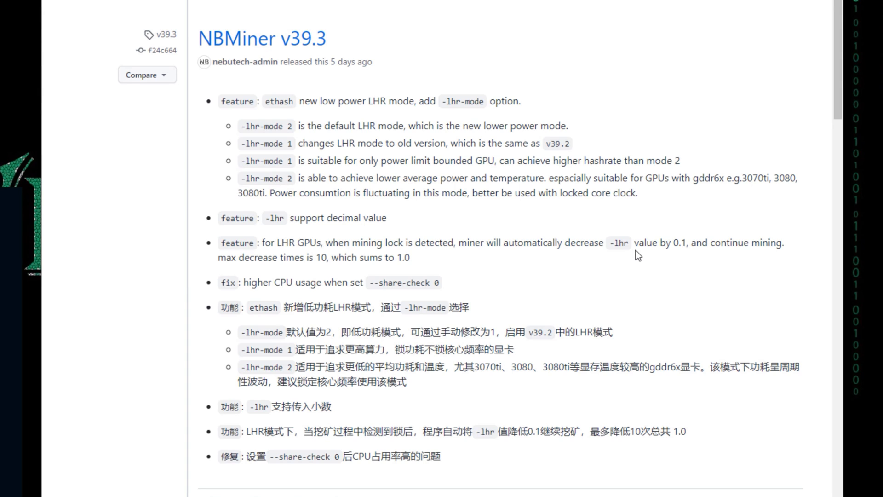
pyautogui.moveTo(679, 255)
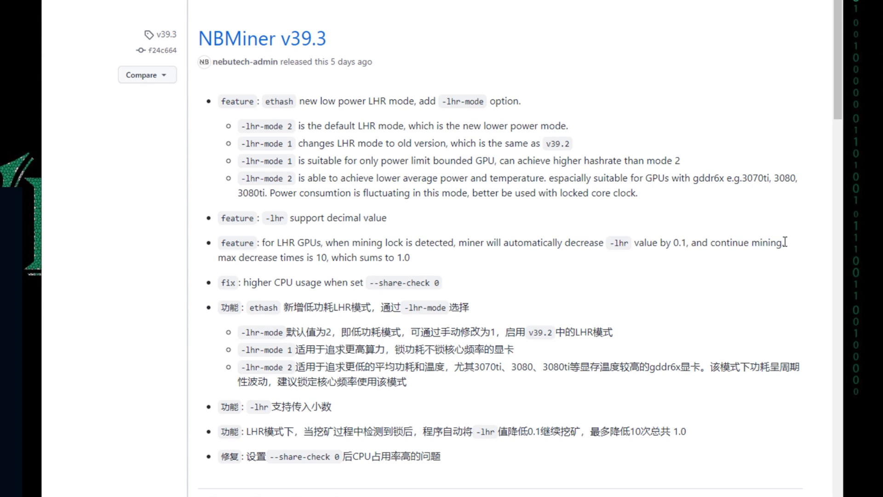
pyautogui.moveTo(313, 269)
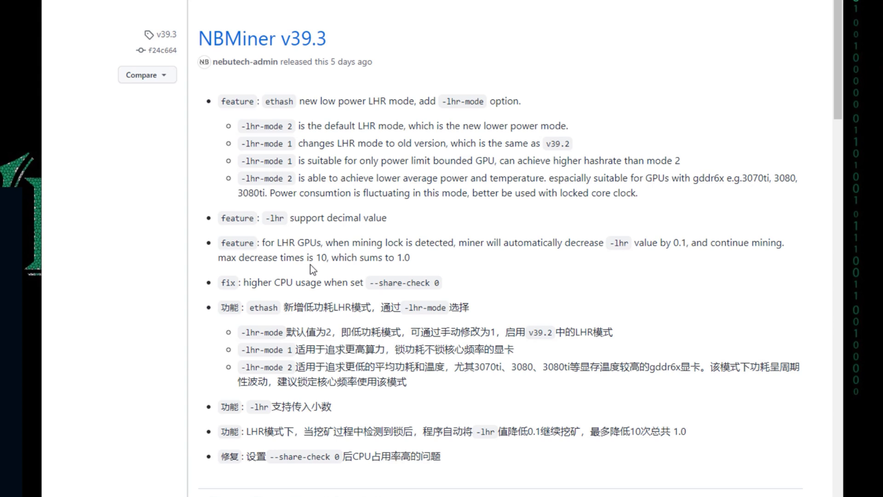
pyautogui.moveTo(324, 262)
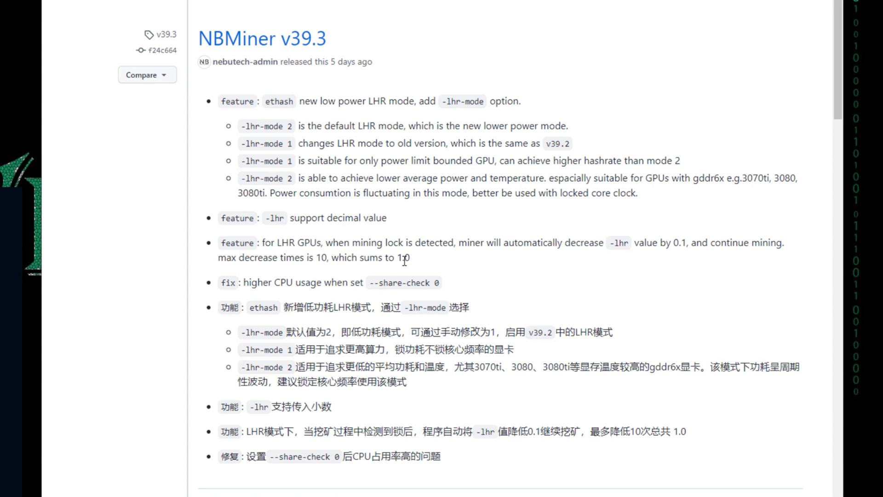
pyautogui.doubleClick(402, 258)
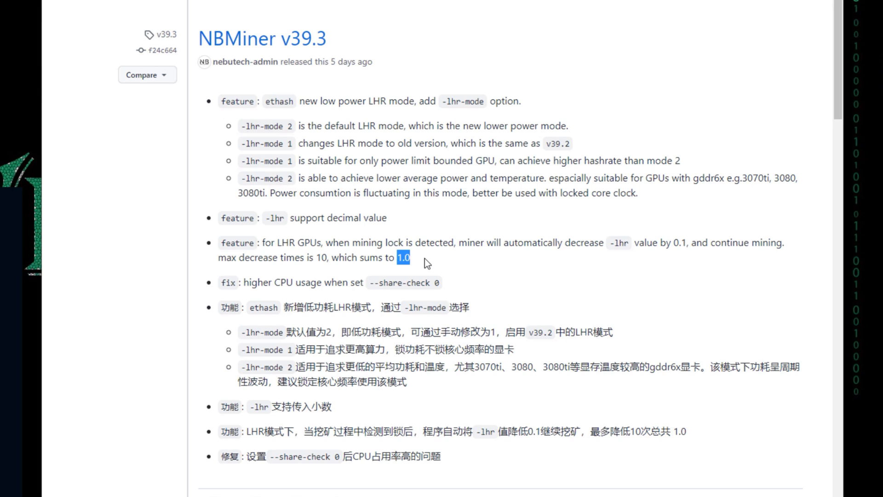
pyautogui.moveTo(554, 291)
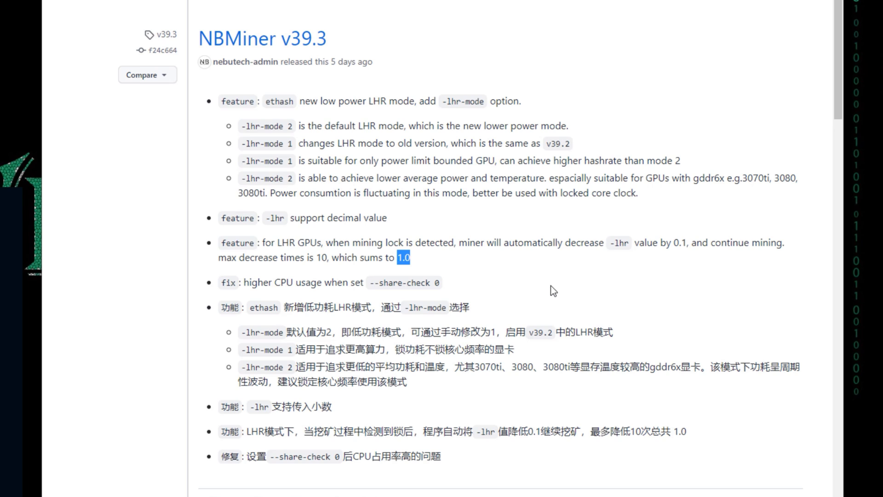
pyautogui.moveTo(398, 285)
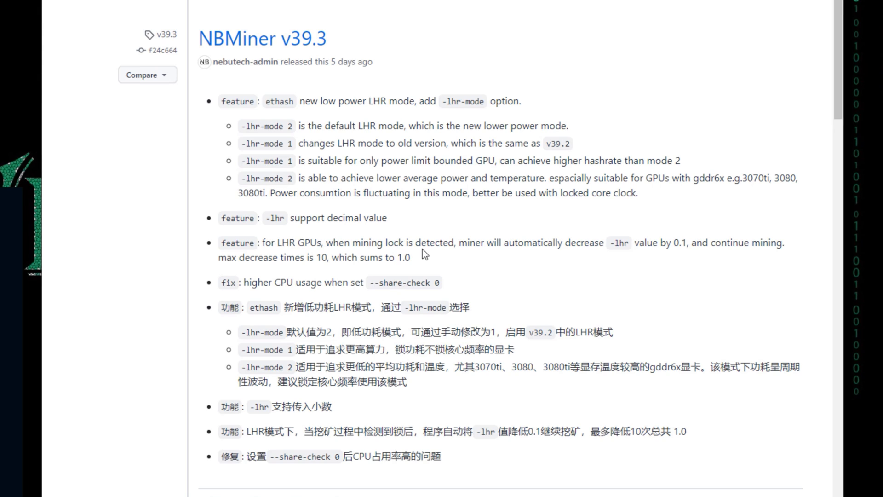
pyautogui.moveTo(268, 243); pyautogui.dragTo(410, 257)
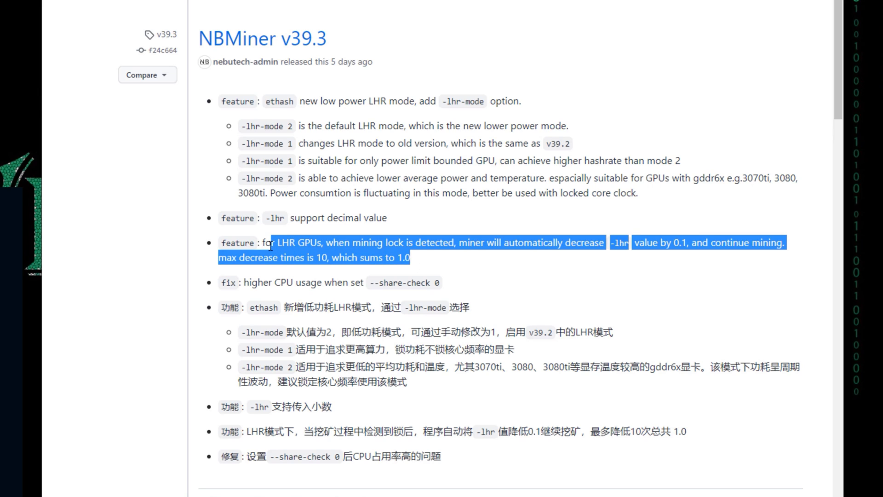
pyautogui.click(426, 206)
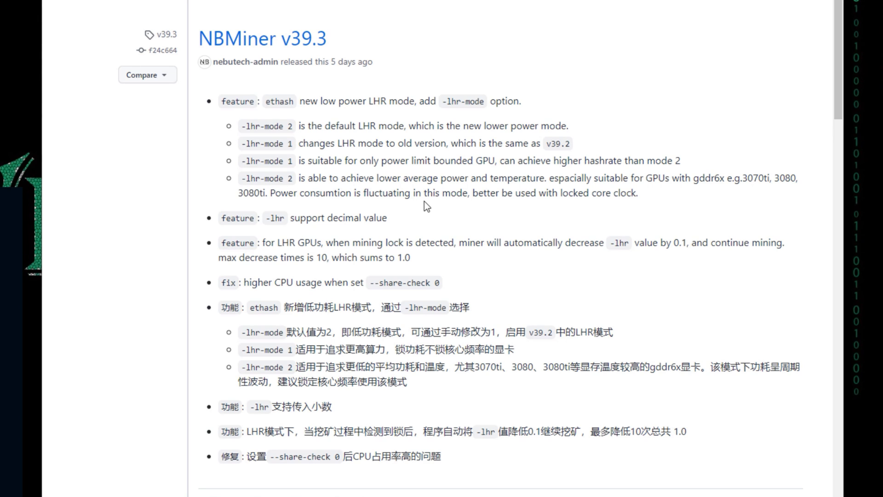
pyautogui.moveTo(523, 240)
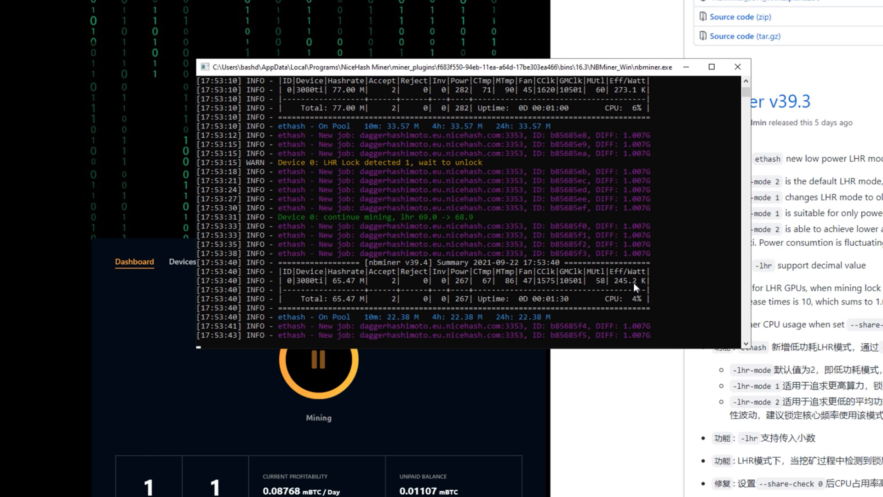
pyautogui.scroll(-3)
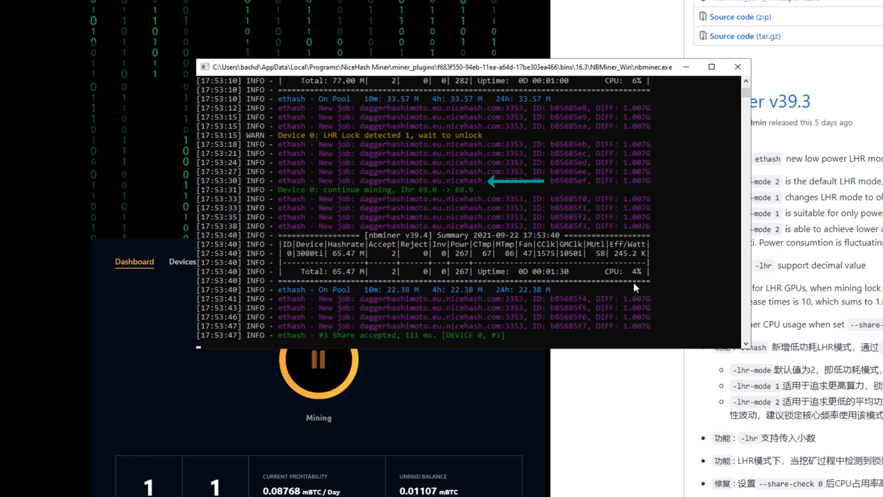